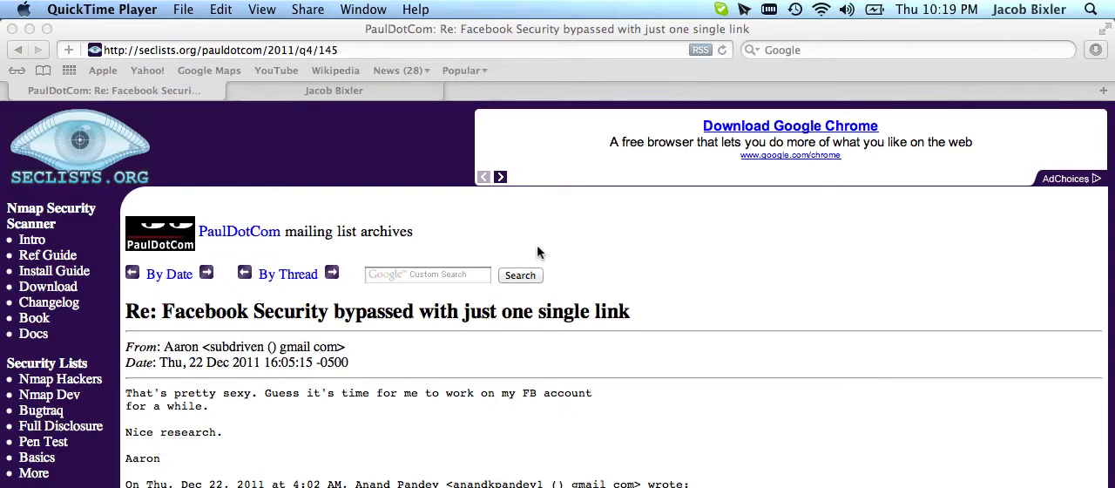
{"action": "mouse_move", "coordinate": [456, 303]}
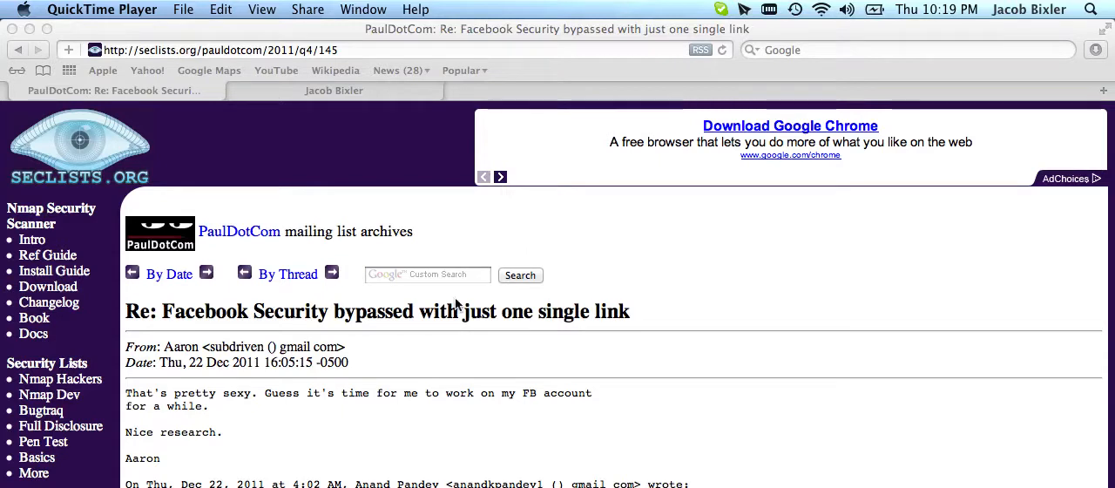
{"action": "mouse_move", "coordinate": [381, 328]}
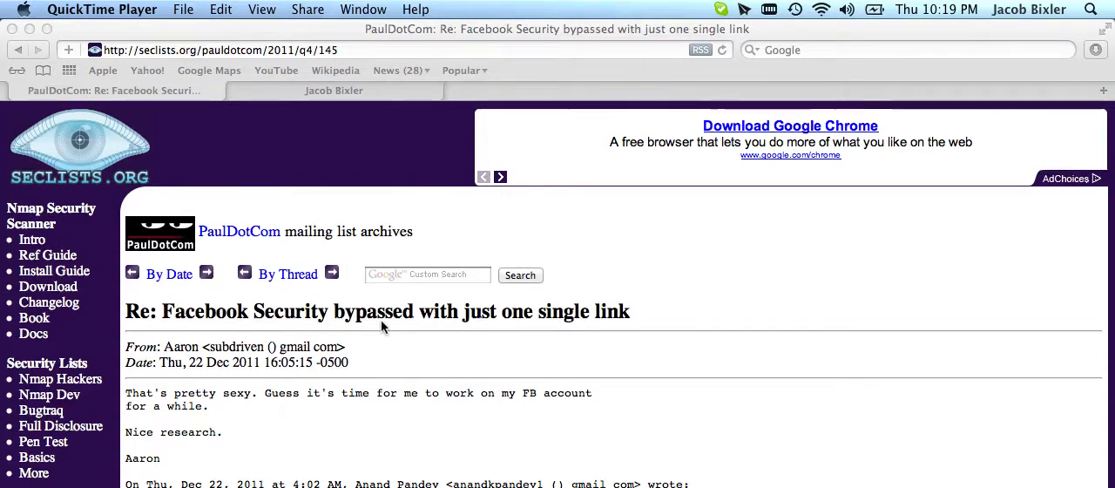
{"action": "mouse_move", "coordinate": [495, 345]}
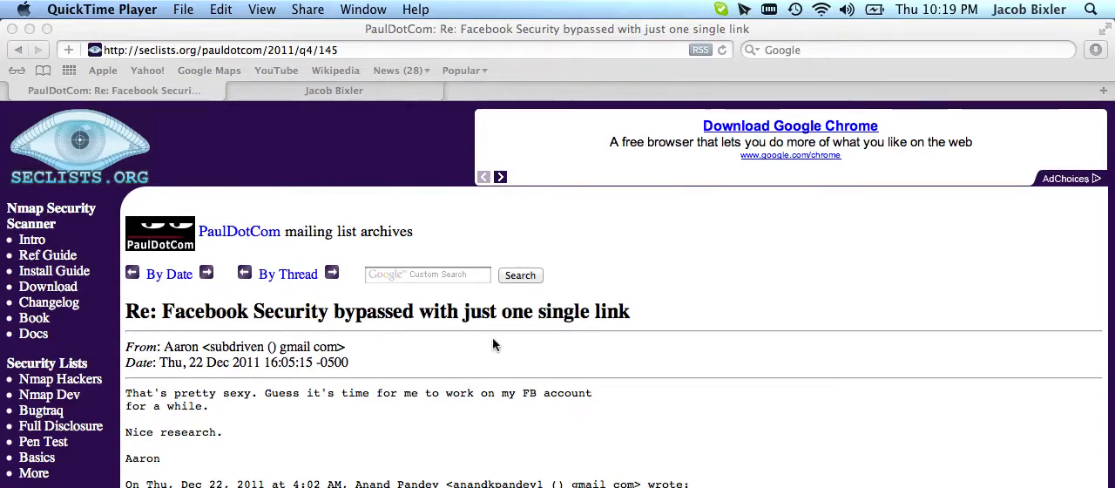
{"action": "mouse_move", "coordinate": [125, 40]}
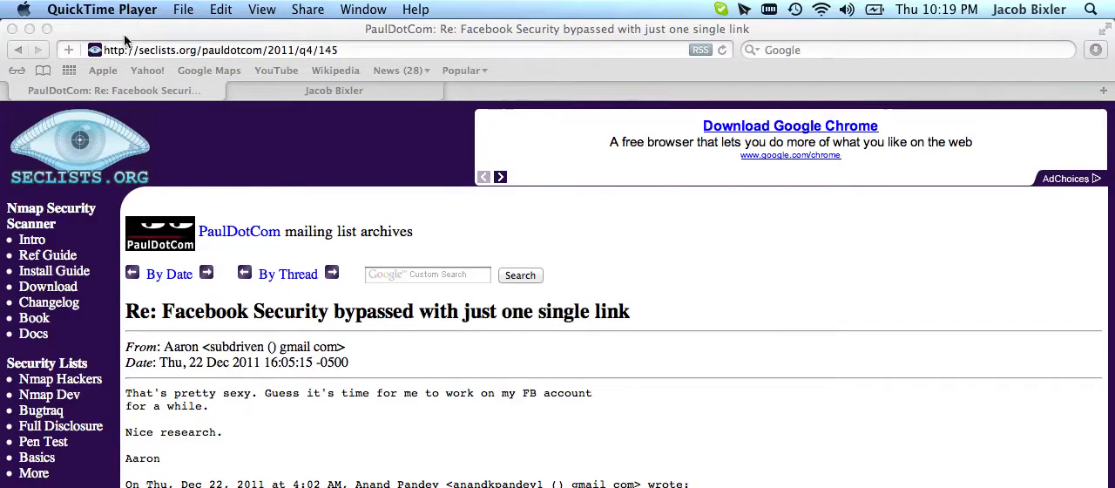
- Comment 'test' on the shared advisory post to trigger a Facebook SMS notification
{"action": "scroll", "scroll_direction": "down", "scroll_amount": 3}
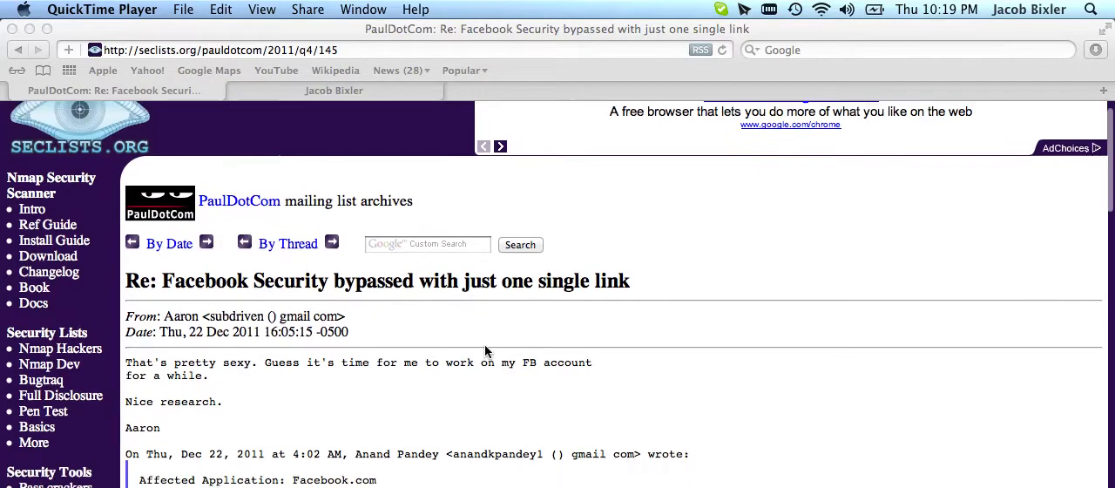
{"action": "scroll", "scroll_direction": "down", "scroll_amount": 3}
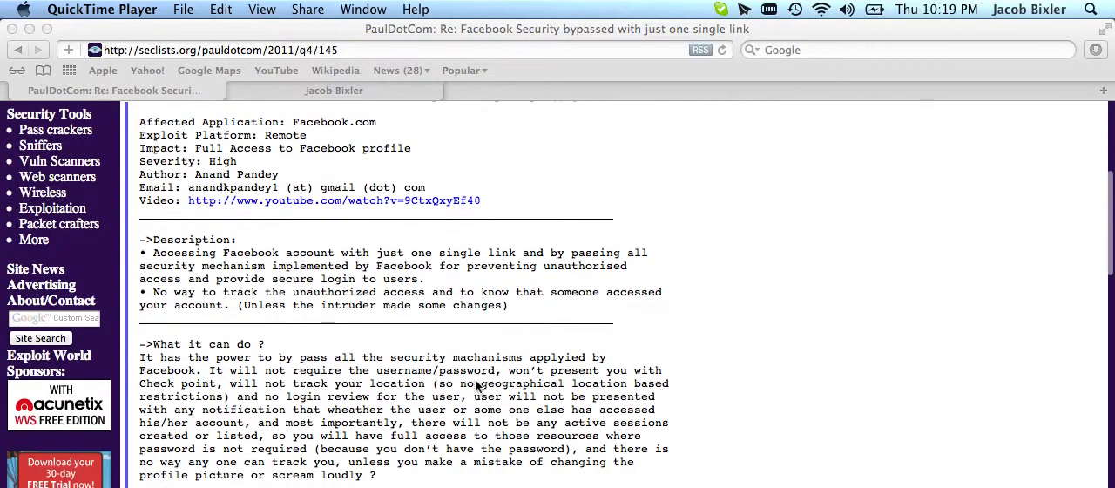
{"action": "scroll", "scroll_direction": "down", "scroll_amount": 3}
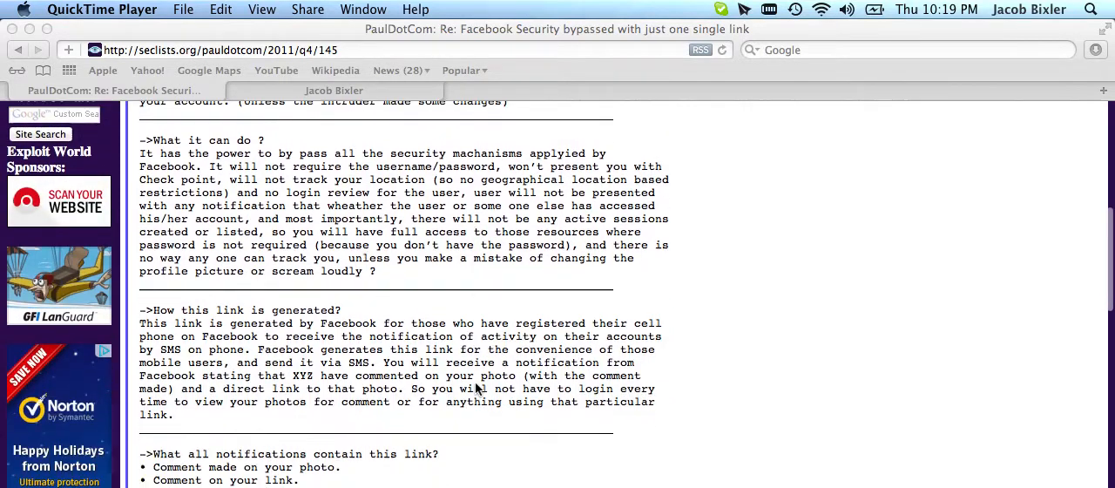
{"action": "scroll", "scroll_direction": "down", "scroll_amount": 3}
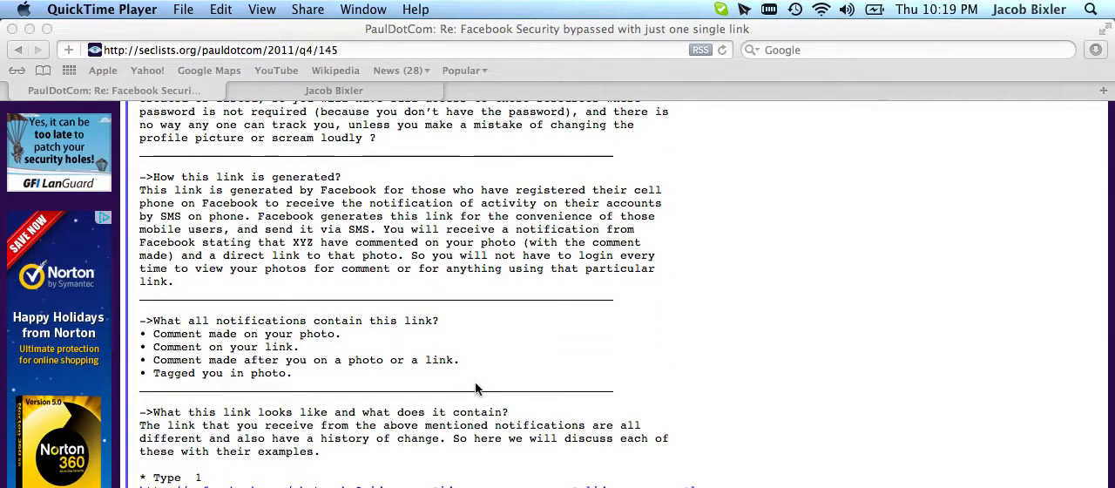
{"action": "mouse_move", "coordinate": [328, 347]}
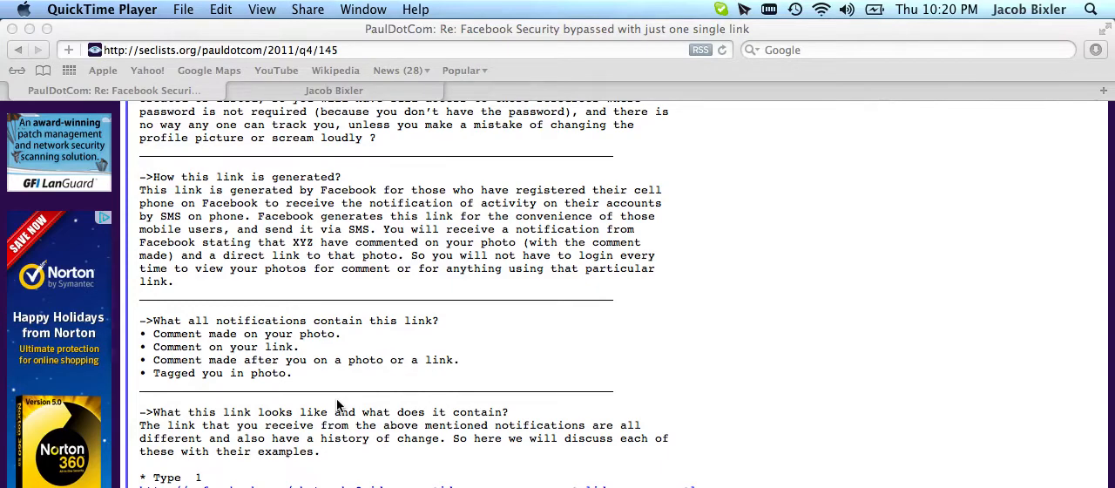
{"action": "scroll", "scroll_direction": "down", "scroll_amount": 3}
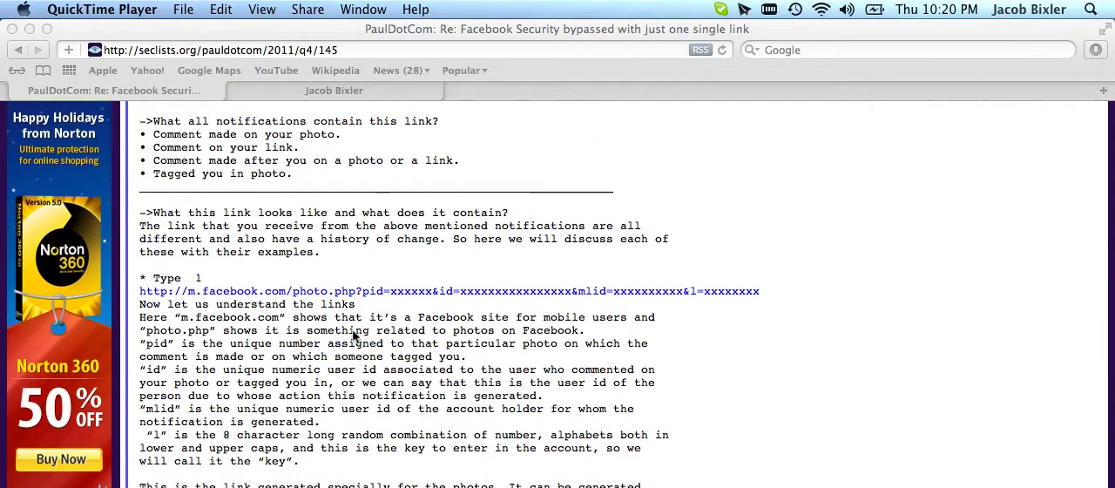
{"action": "scroll", "scroll_direction": "down", "scroll_amount": 3}
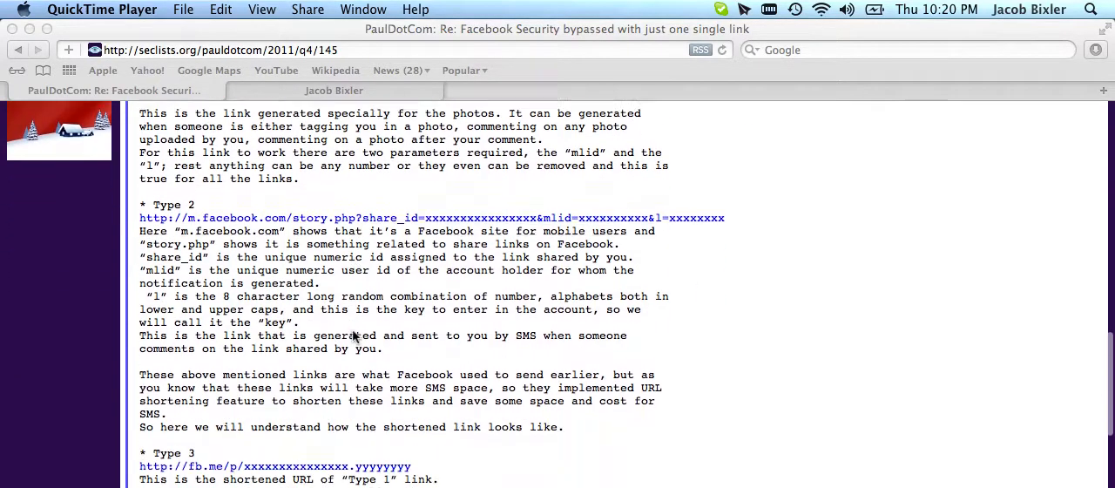
{"action": "scroll", "scroll_direction": "down", "scroll_amount": 3}
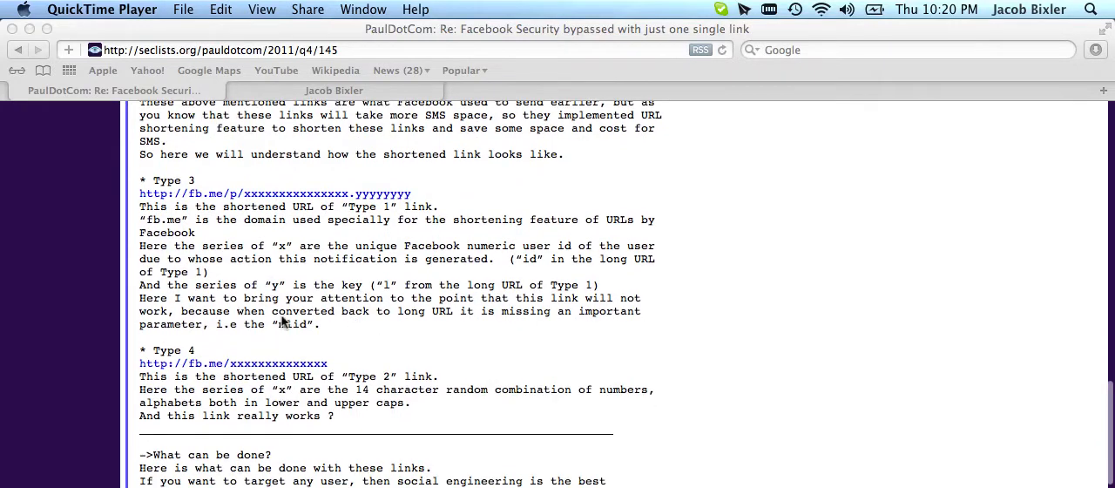
{"action": "mouse_move", "coordinate": [316, 442]}
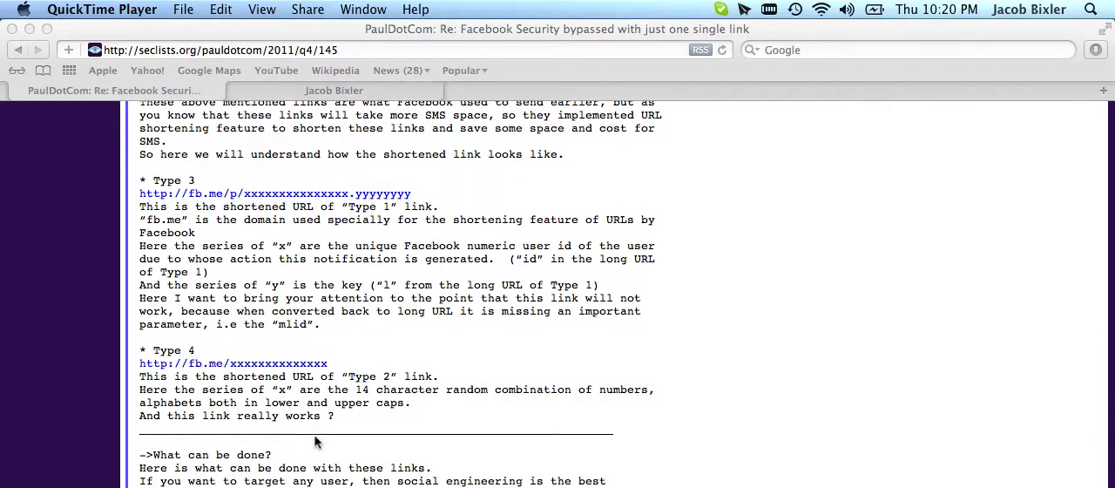
{"action": "mouse_move", "coordinate": [341, 403]}
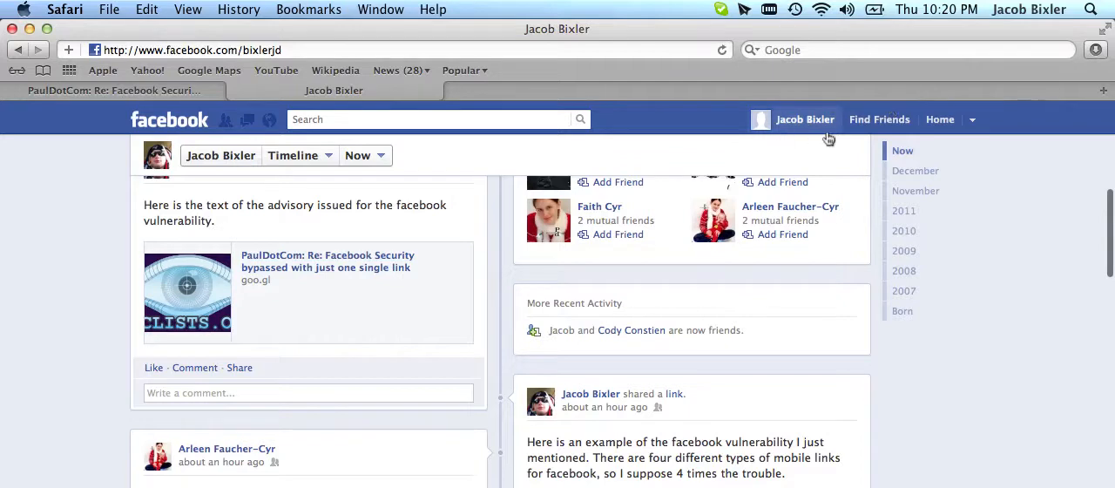
{"action": "mouse_move", "coordinate": [391, 143]}
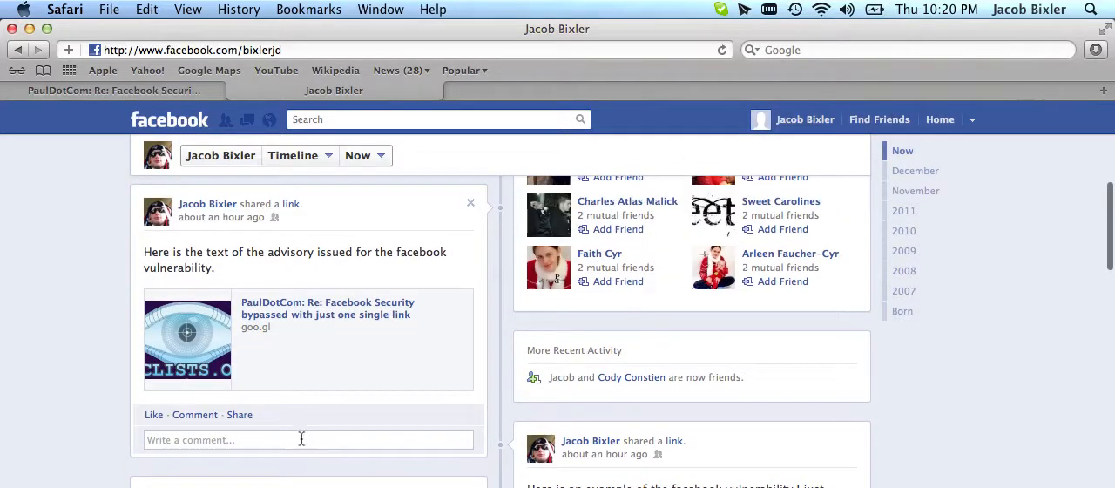
{"action": "type", "text": "test"}
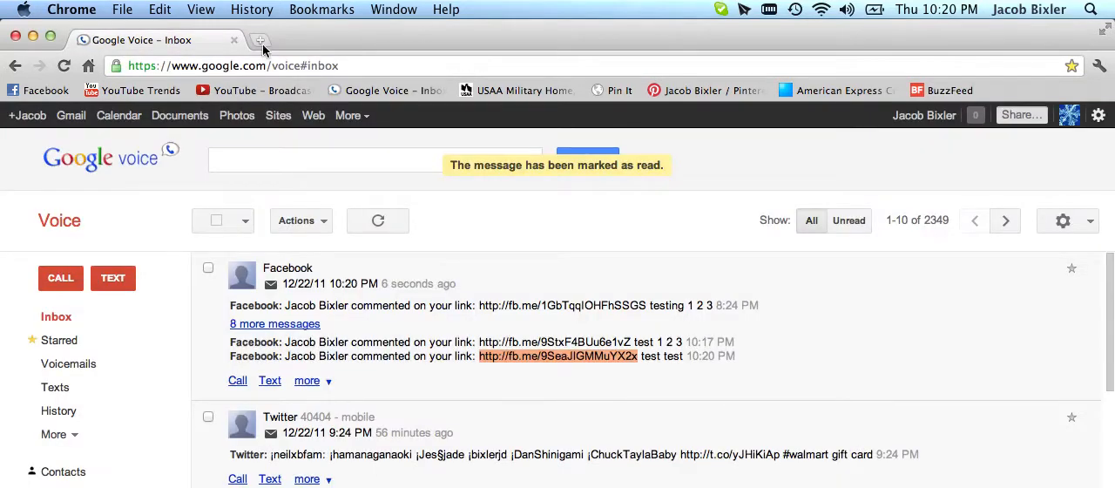
{"action": "left_click", "coordinate": [261, 40]}
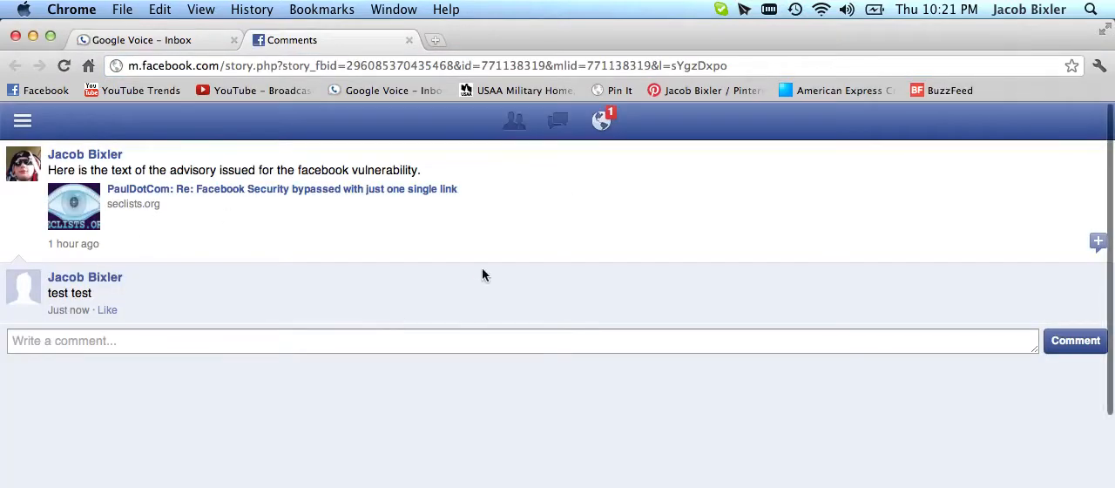
{"action": "mouse_move", "coordinate": [529, 217]}
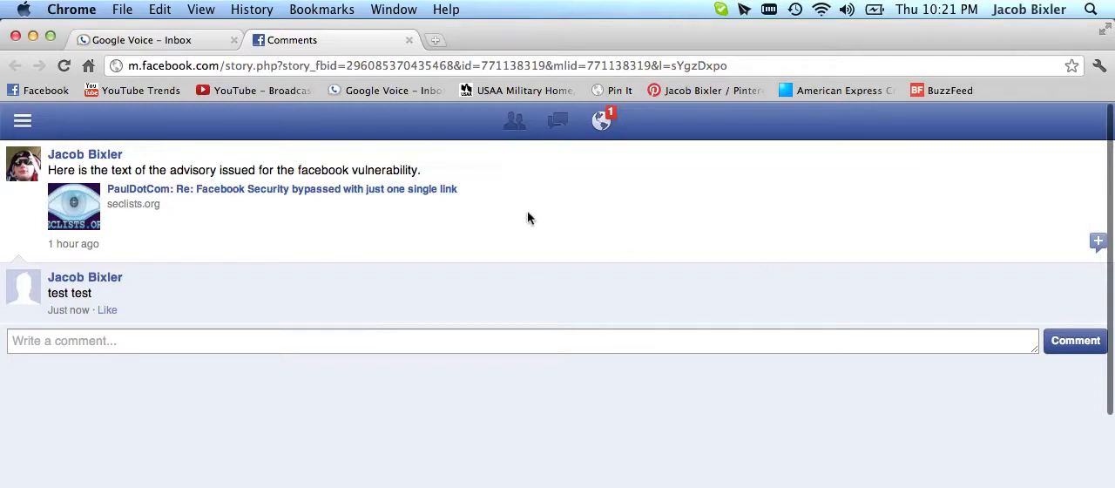
{"action": "mouse_move", "coordinate": [80, 324]}
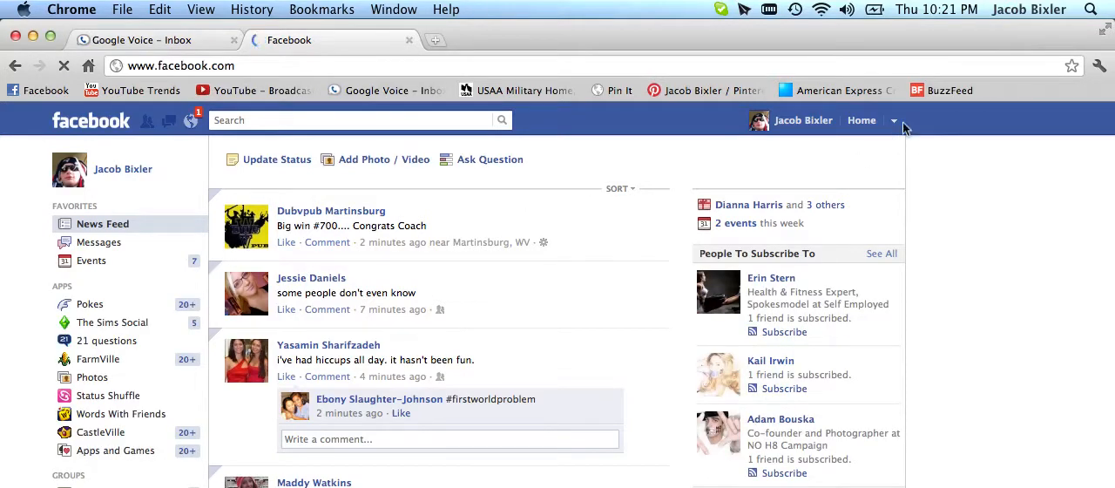
- Show Active Sessions under Account Settings > Security, listing logged-in devices like the Mac in Warrenton
{"action": "left_click", "coordinate": [893, 120]}
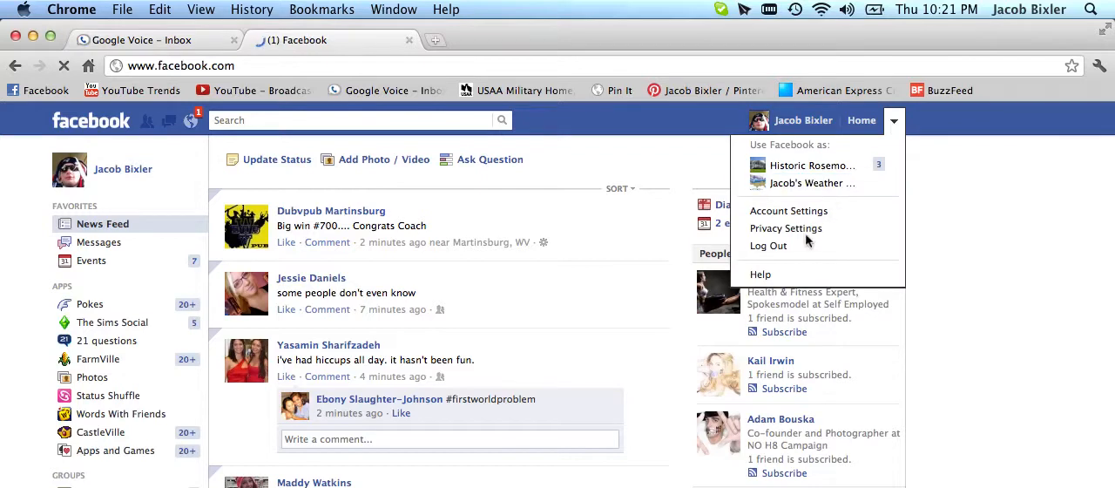
{"action": "left_click", "coordinate": [787, 208]}
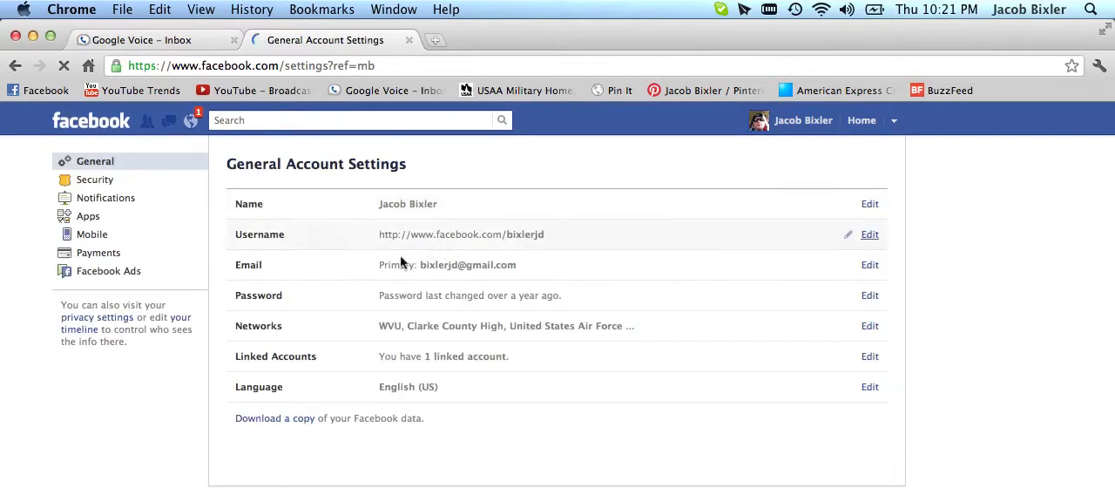
{"action": "left_click", "coordinate": [94, 179]}
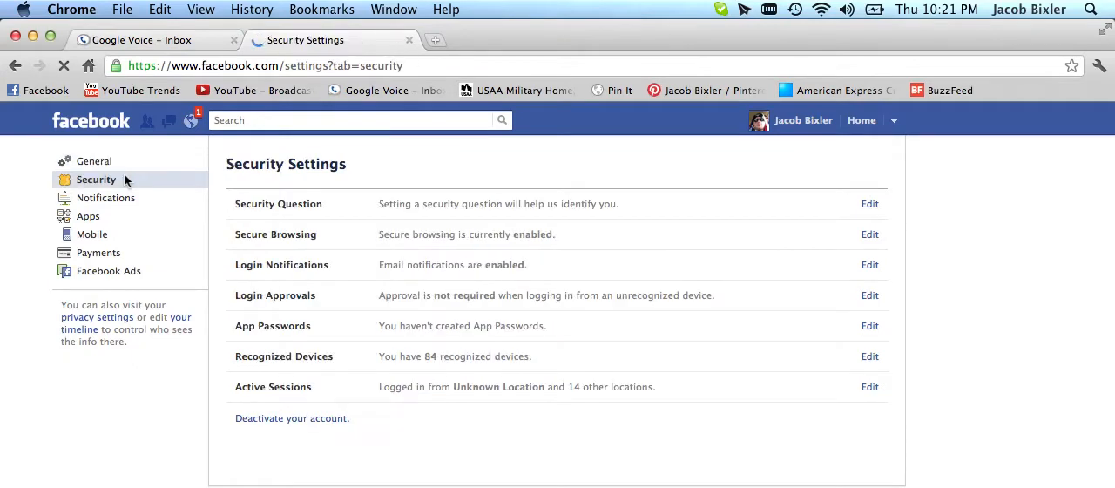
{"action": "mouse_move", "coordinate": [489, 252]}
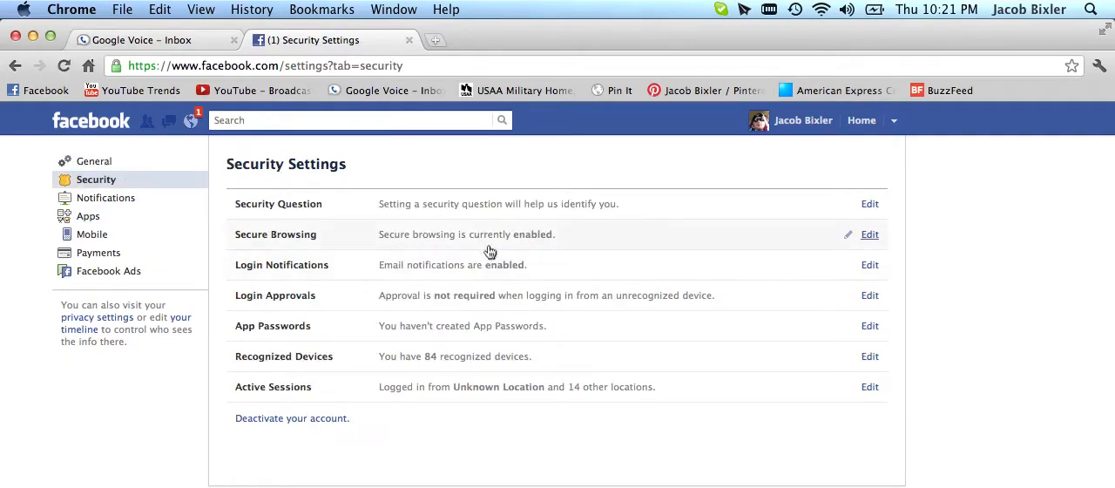
{"action": "mouse_move", "coordinate": [512, 244]}
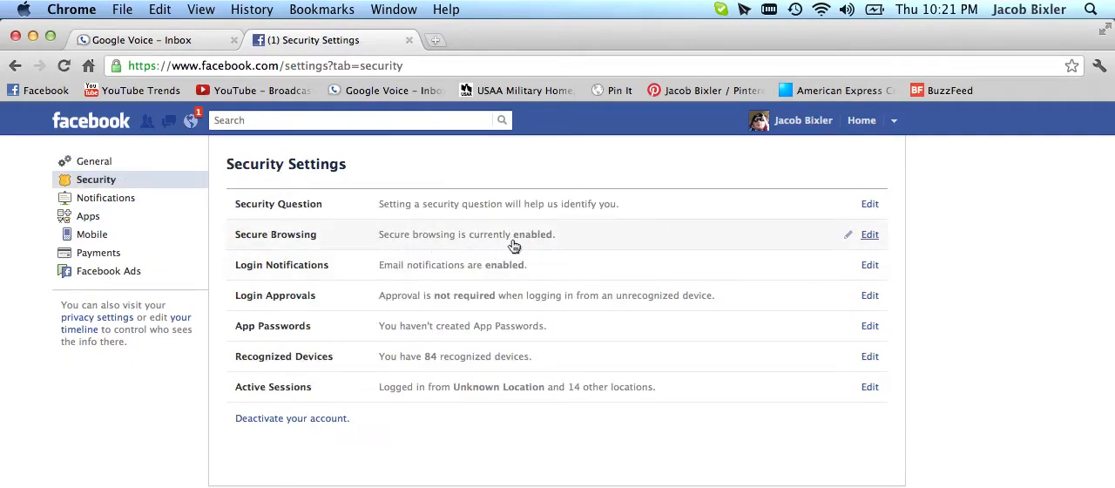
{"action": "mouse_move", "coordinate": [554, 282]}
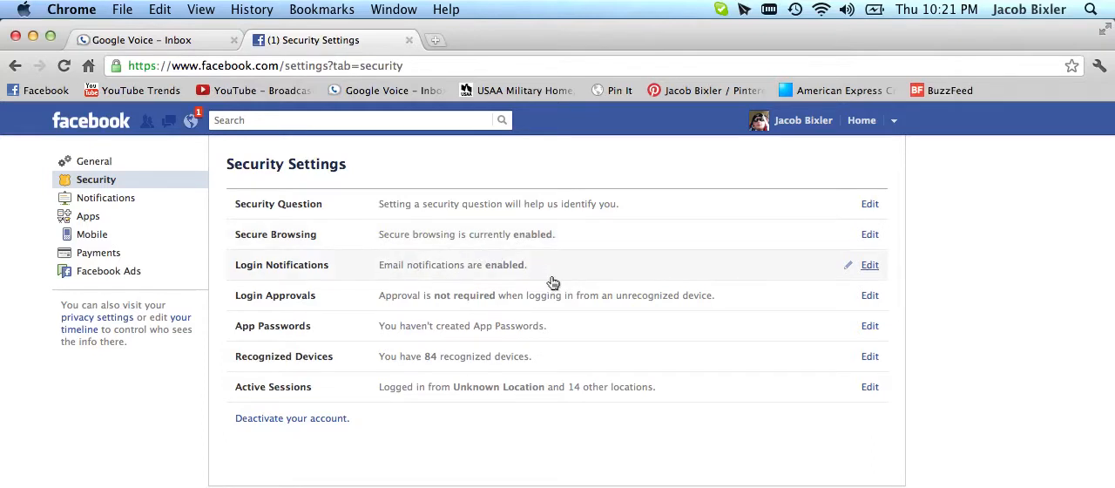
{"action": "mouse_move", "coordinate": [449, 364]}
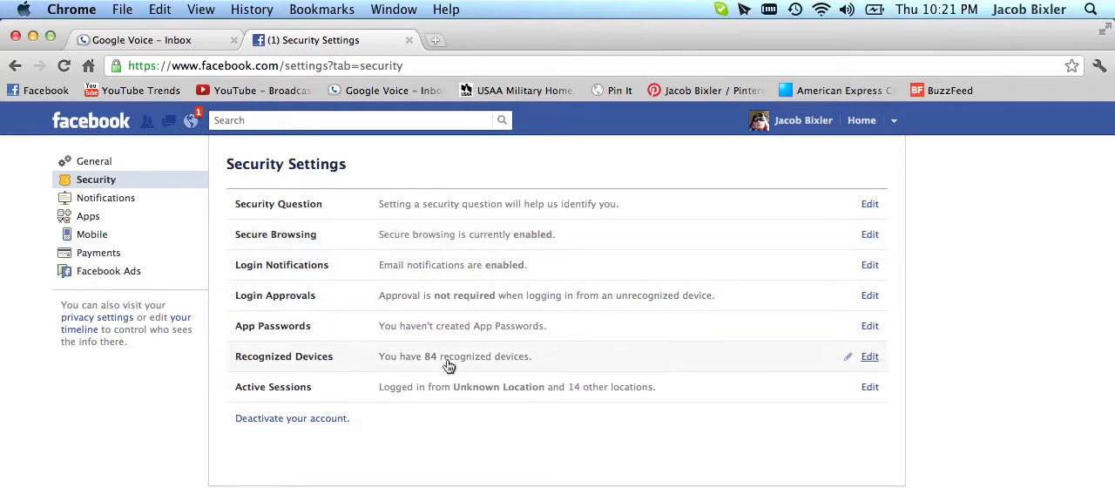
{"action": "mouse_move", "coordinate": [561, 368]}
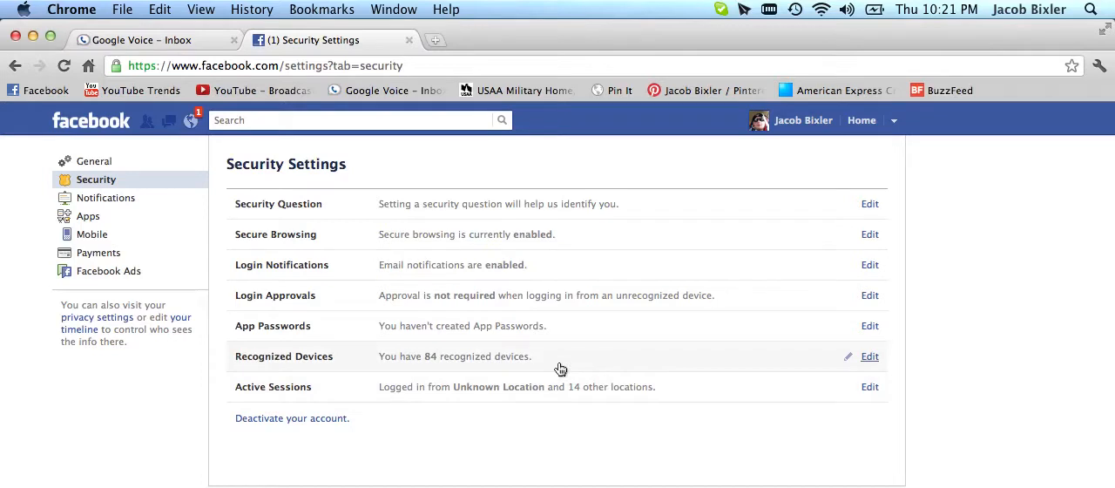
{"action": "mouse_move", "coordinate": [592, 375]}
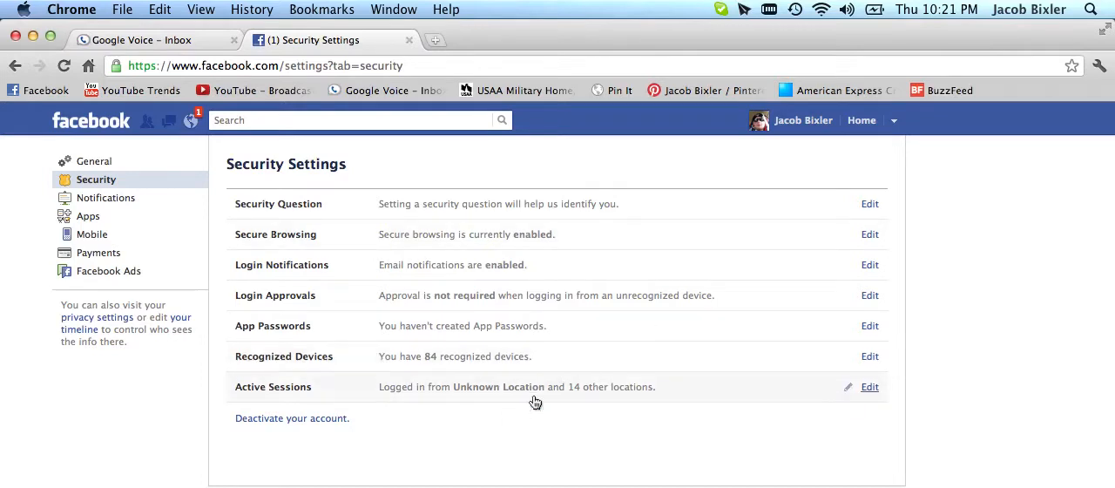
{"action": "mouse_move", "coordinate": [613, 392]}
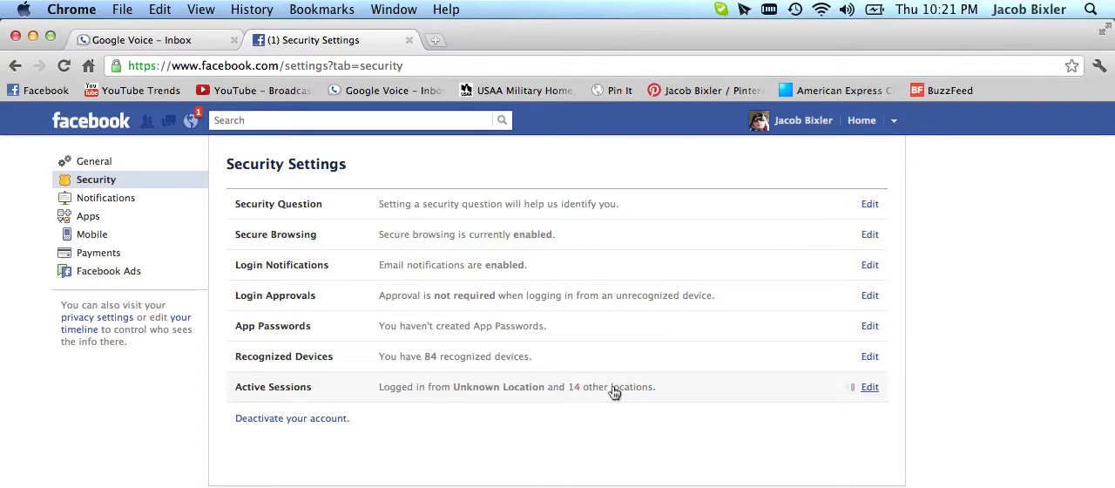
{"action": "left_click", "coordinate": [870, 387]}
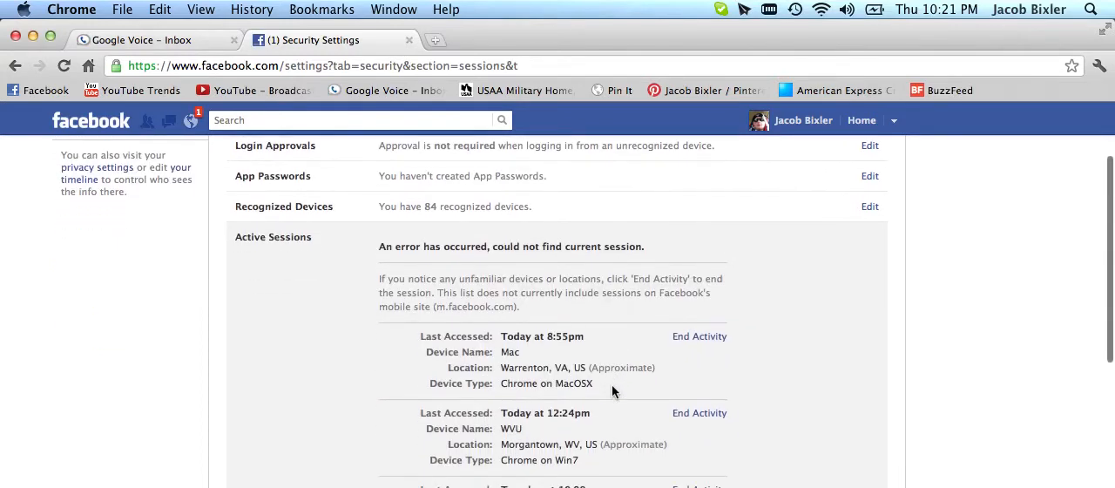
{"action": "mouse_move", "coordinate": [529, 250]}
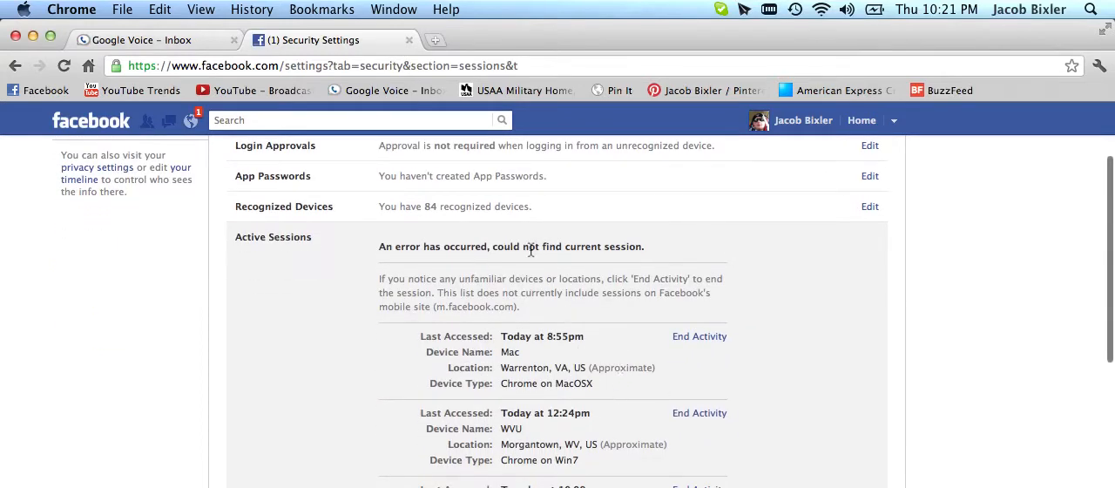
{"action": "mouse_move", "coordinate": [676, 254]}
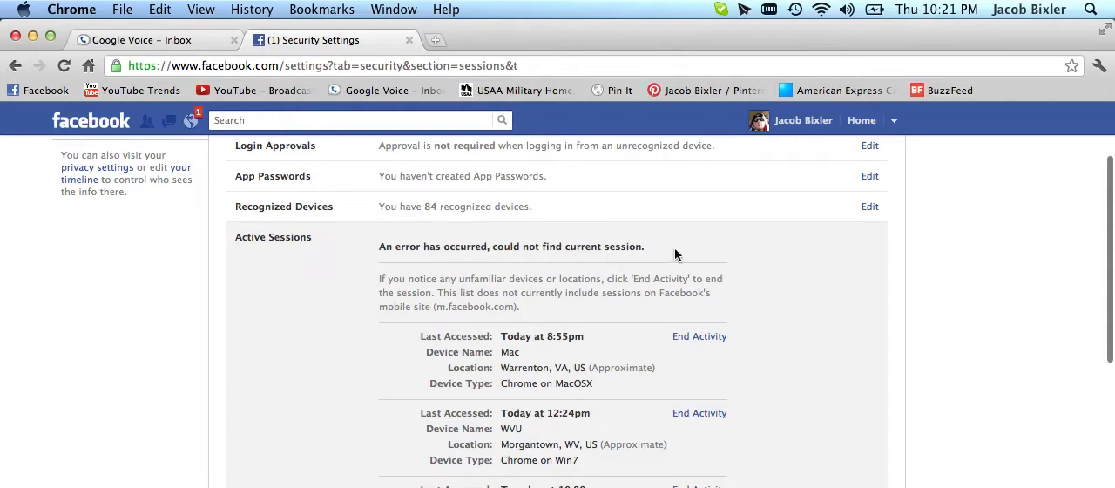
{"action": "mouse_move", "coordinate": [662, 265]}
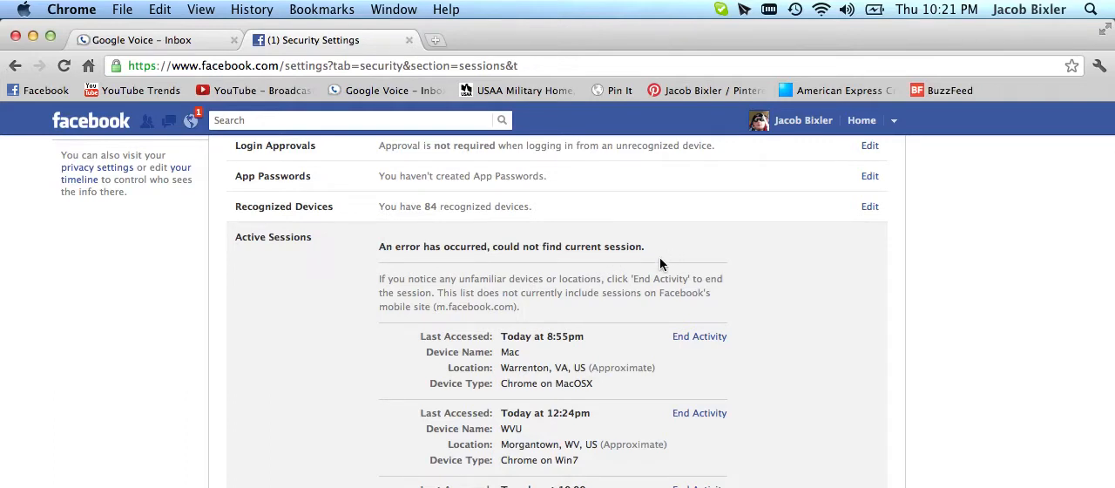
{"action": "mouse_move", "coordinate": [397, 49]}
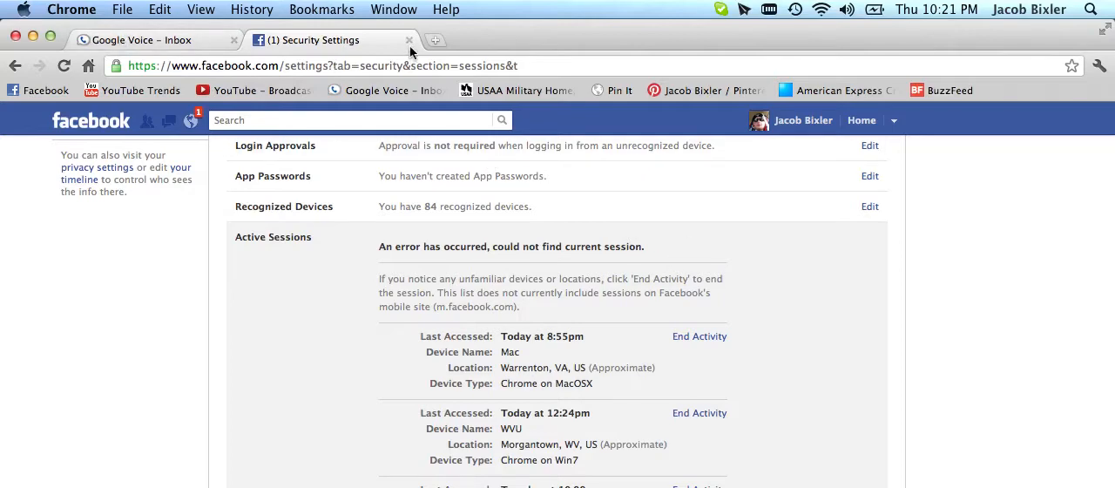
- Bring up the Safari Facebook timeline with the advisory link and its test comment
{"action": "left_click", "coordinate": [406, 40]}
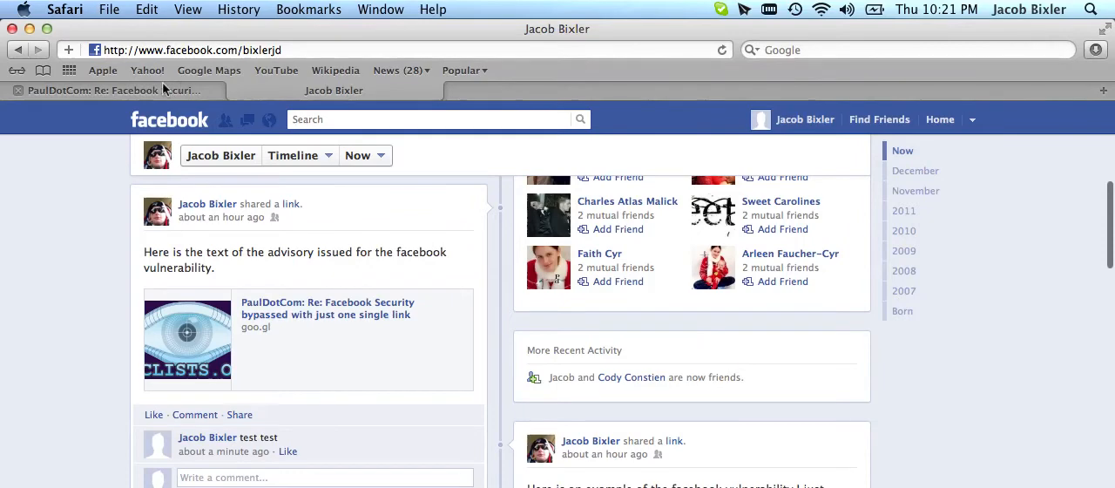
{"action": "left_click", "coordinate": [327, 308]}
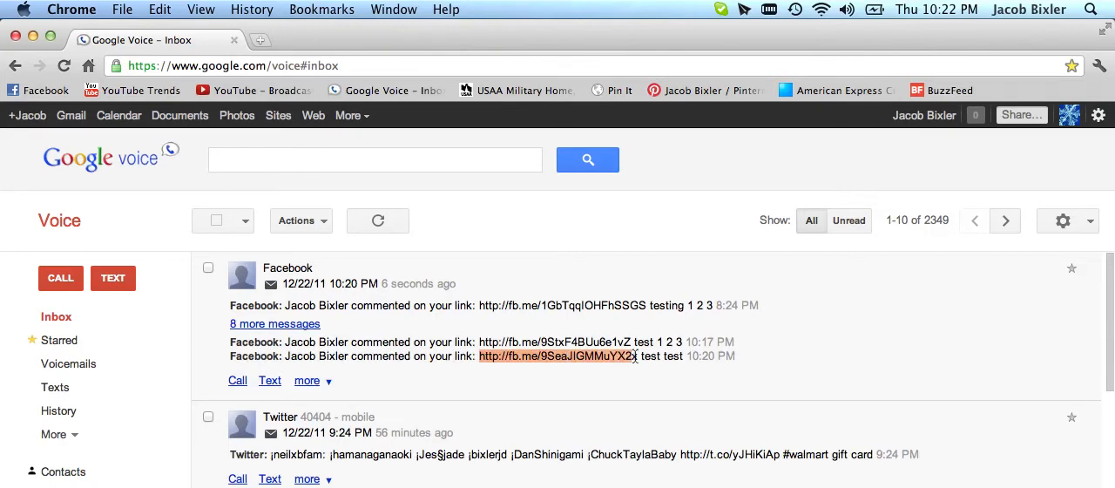
{"action": "mouse_move", "coordinate": [1087, 108]}
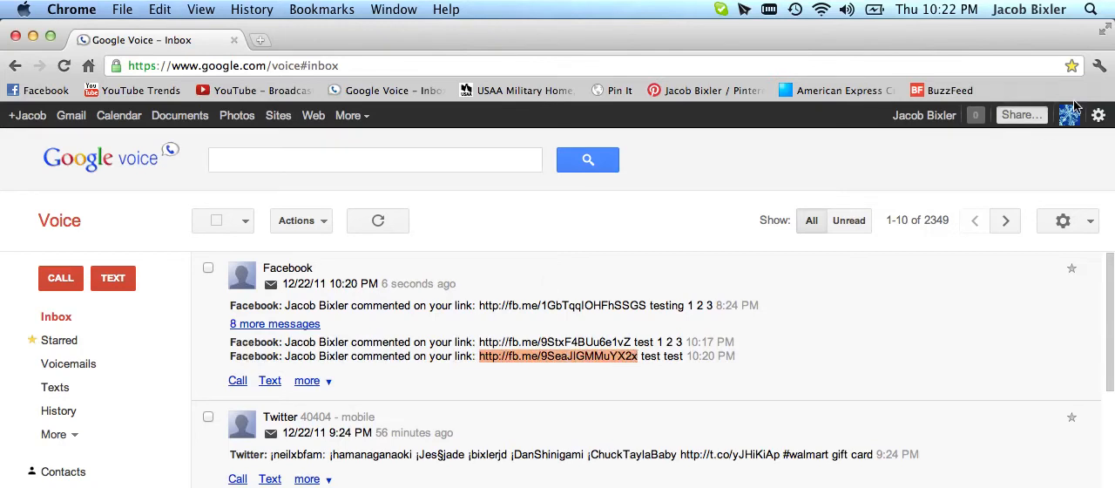
{"action": "mouse_move", "coordinate": [531, 64]}
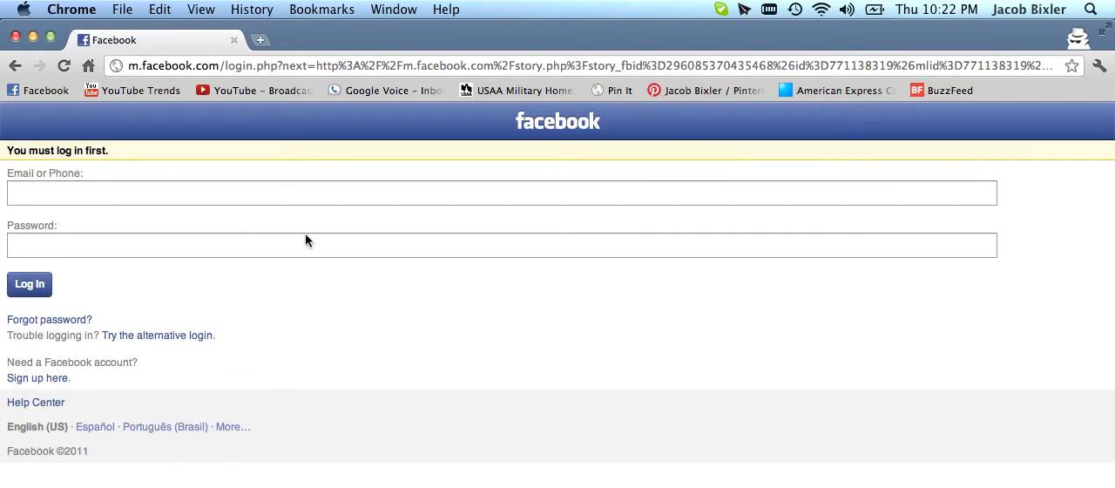
{"action": "mouse_move", "coordinate": [442, 334]}
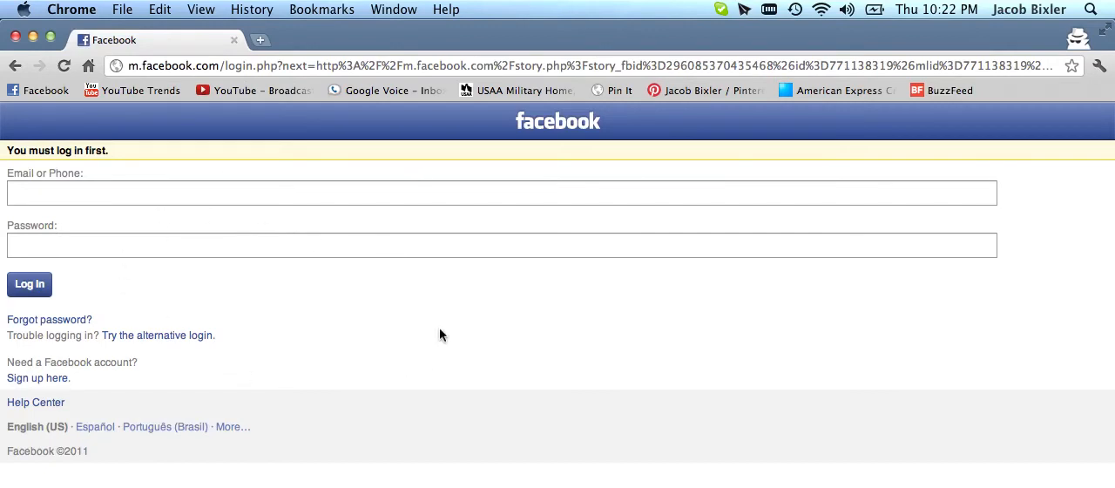